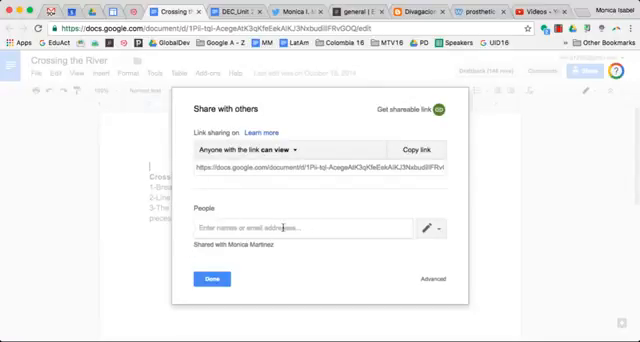
Enter 'cafe' in the People field to invite a matching contact to Crossing the River
text(cafe)
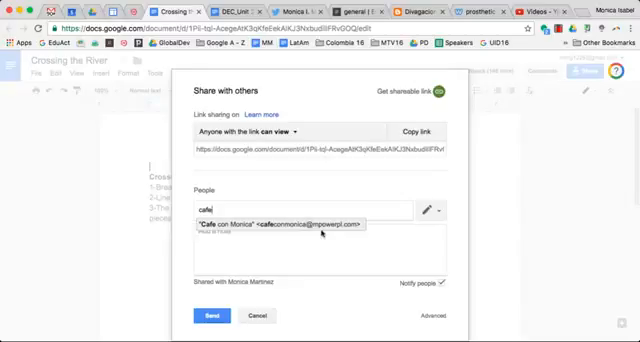
mouse_move(329, 230)
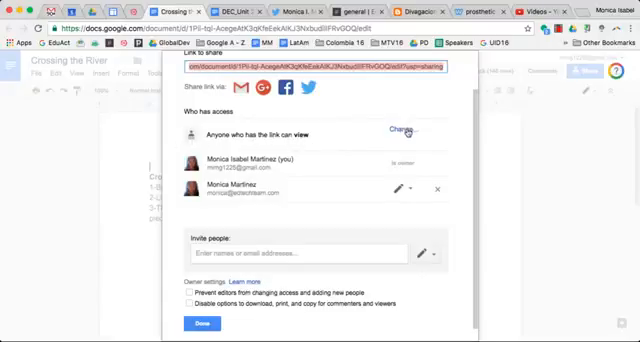
Change the 'Anyone who has the link can view' setting to show advanced access options
click(393, 132)
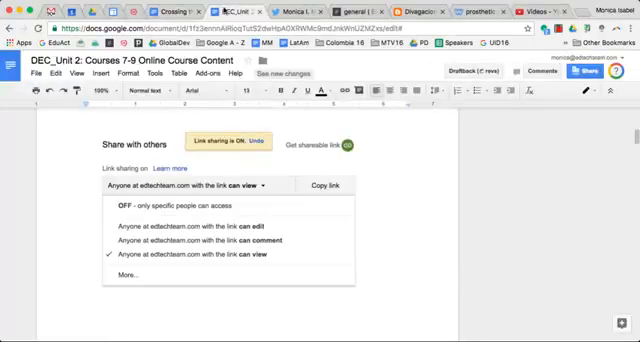
mouse_move(97, 212)
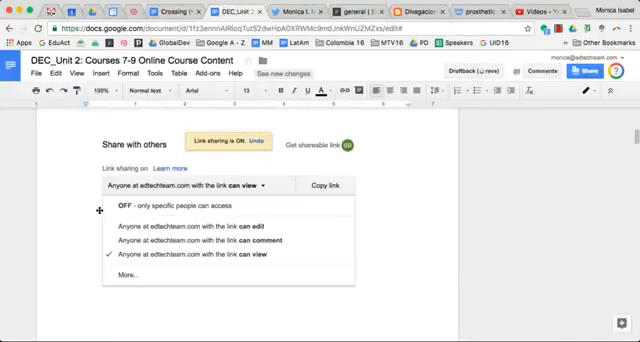